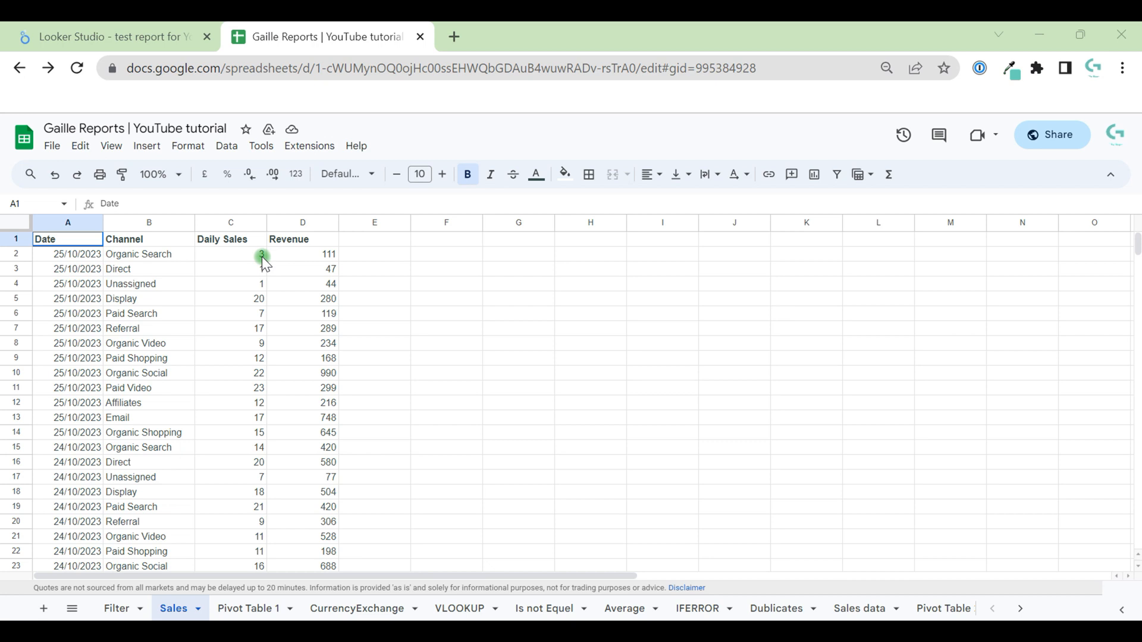
pyautogui.moveTo(545, 402)
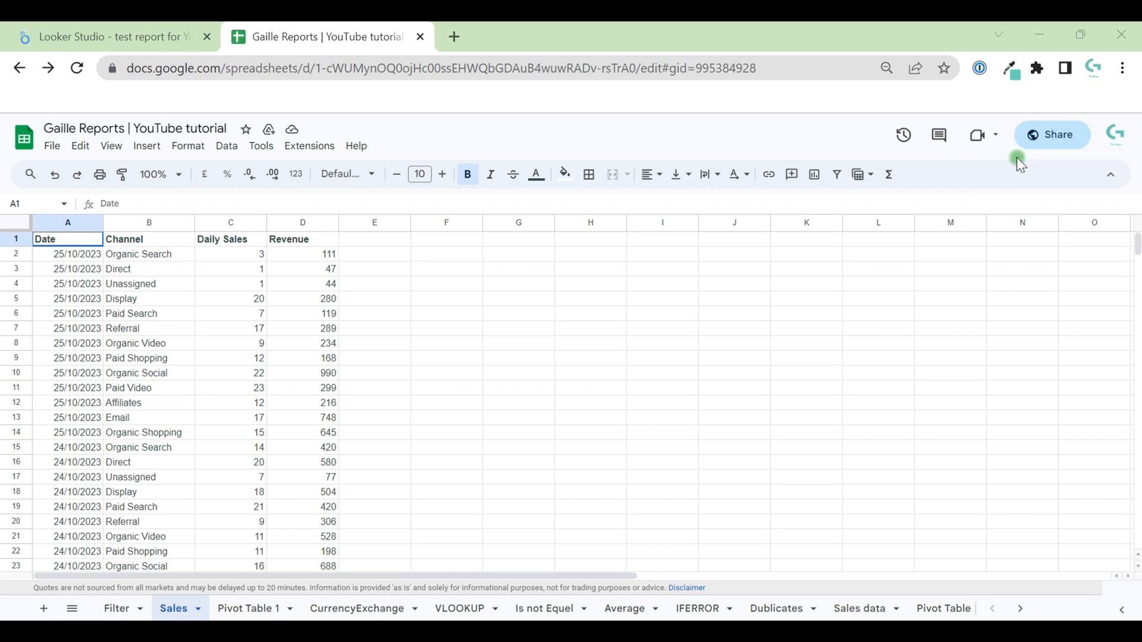
pyautogui.moveTo(1051, 134)
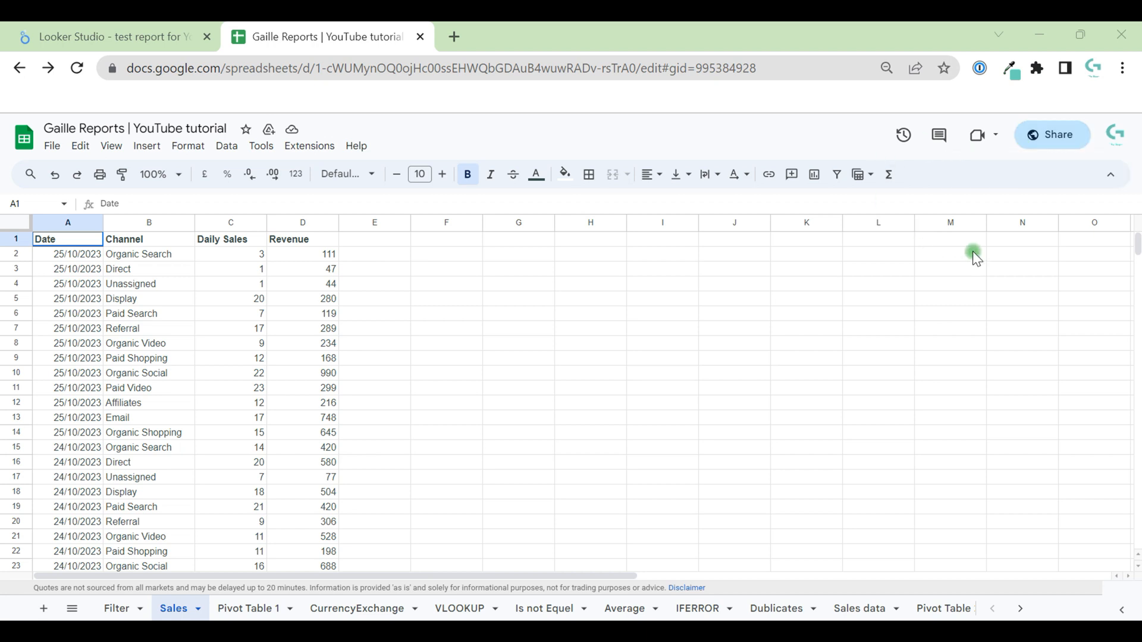
pyautogui.moveTo(1043, 117)
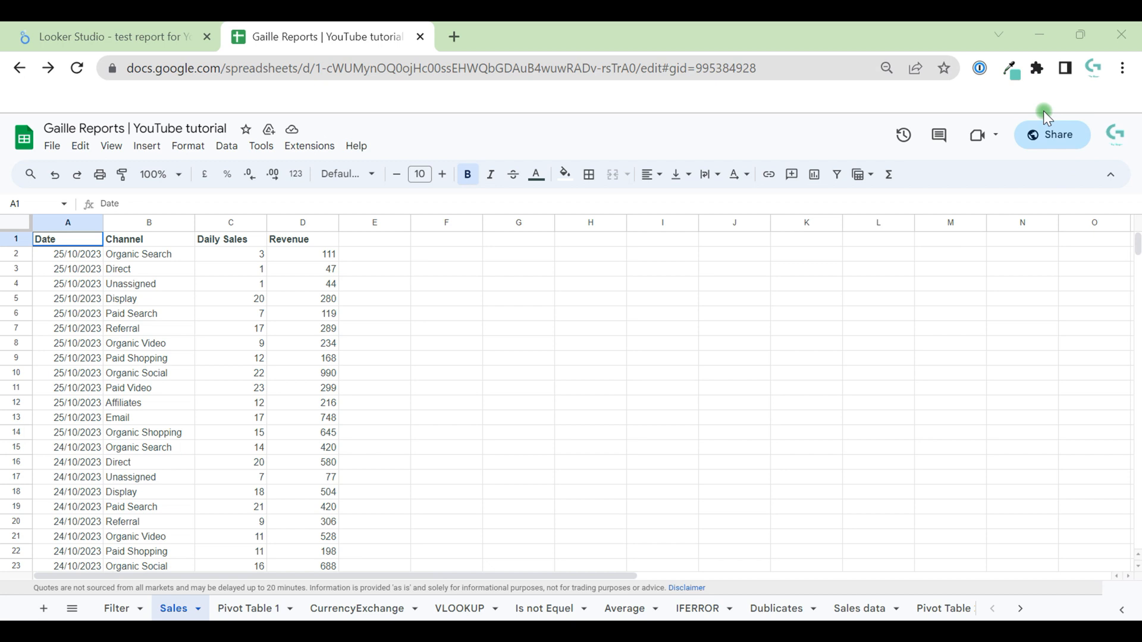
pyautogui.click(1051, 135)
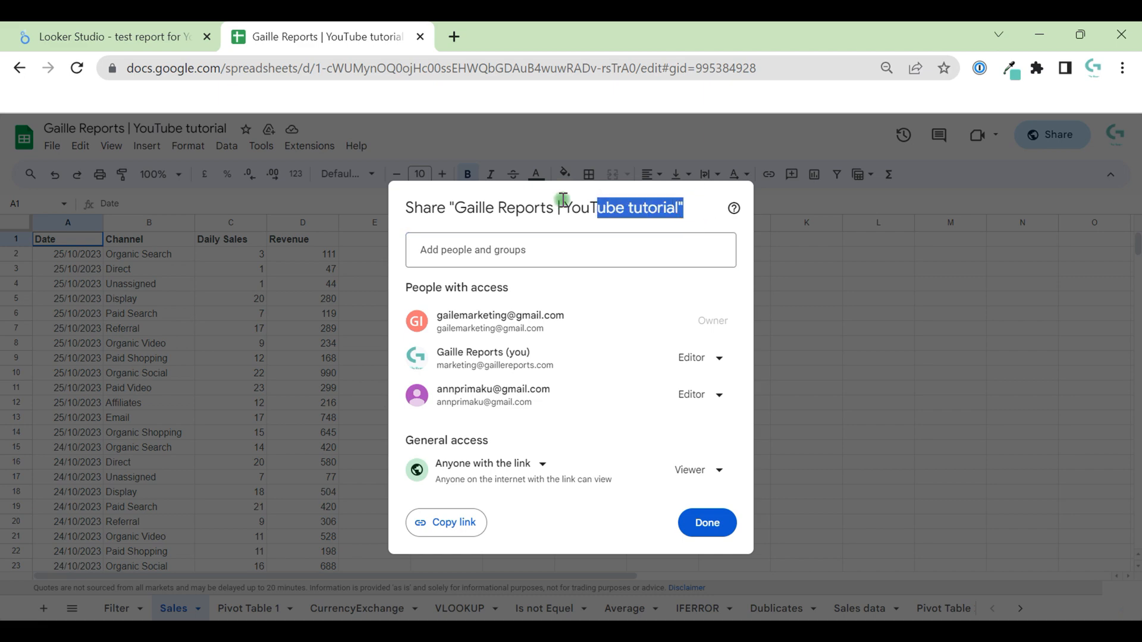
pyautogui.click(570, 249)
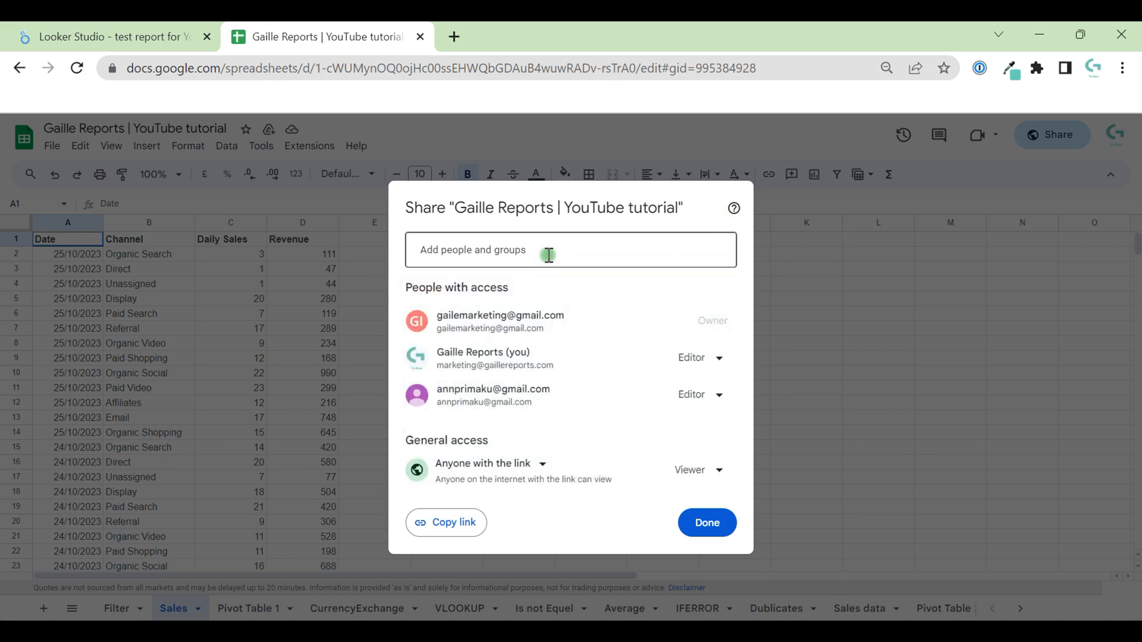
pyautogui.click(546, 250)
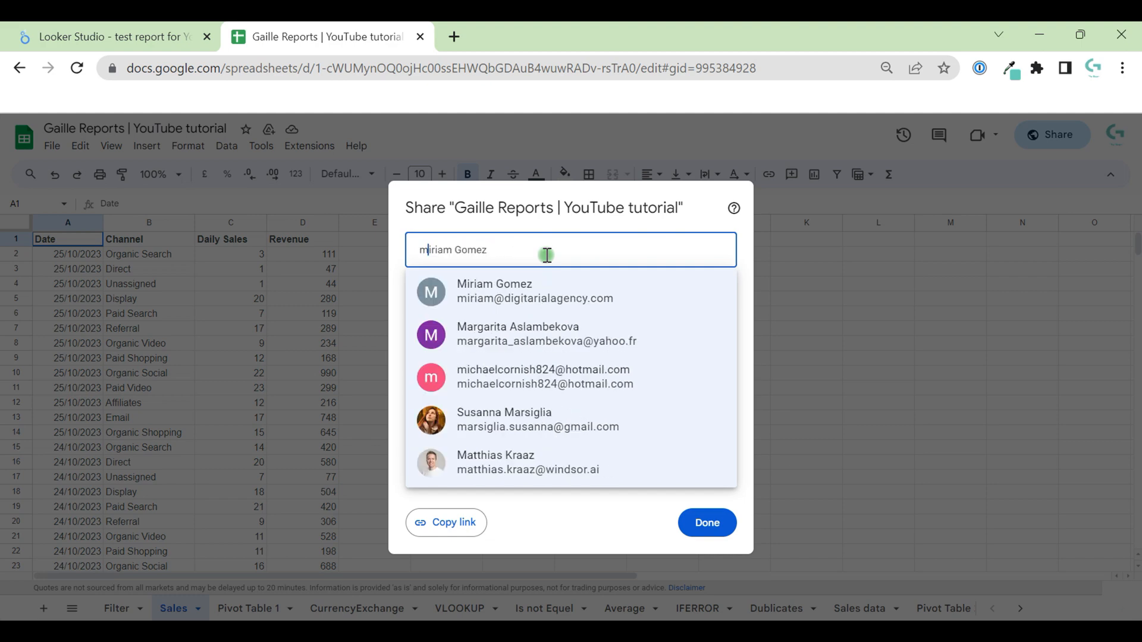
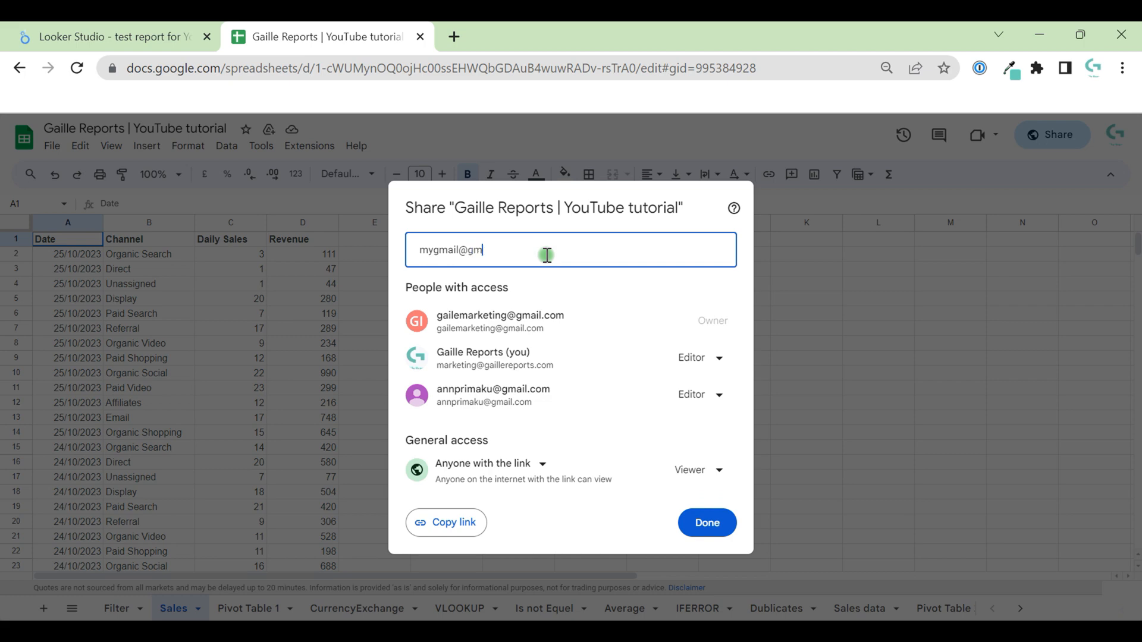
pyautogui.press('Enter')
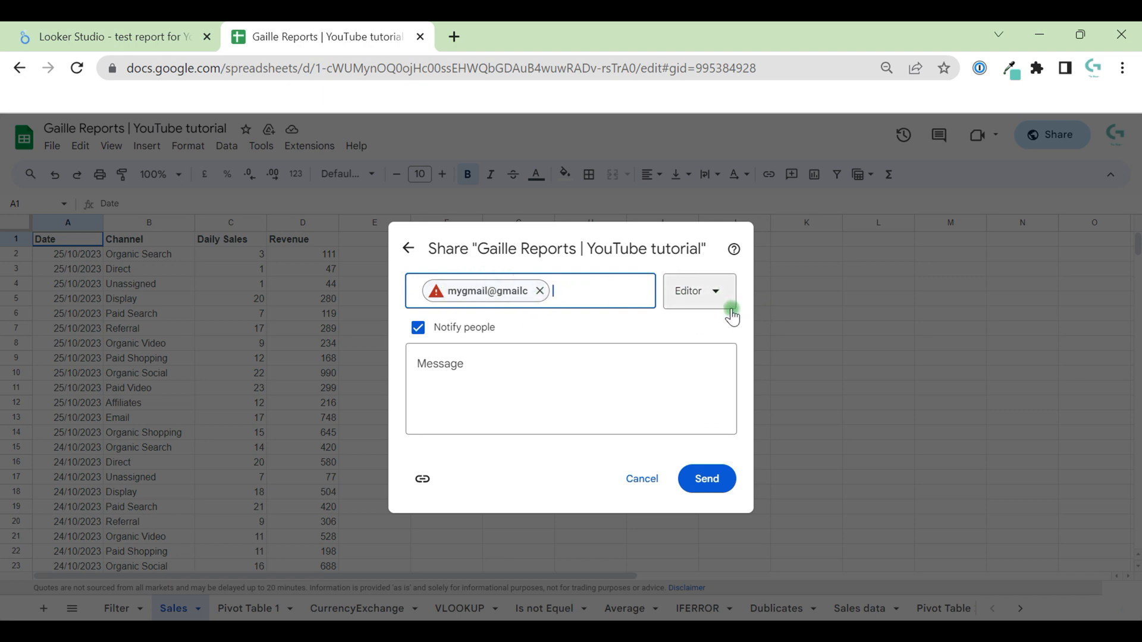
pyautogui.click(692, 291)
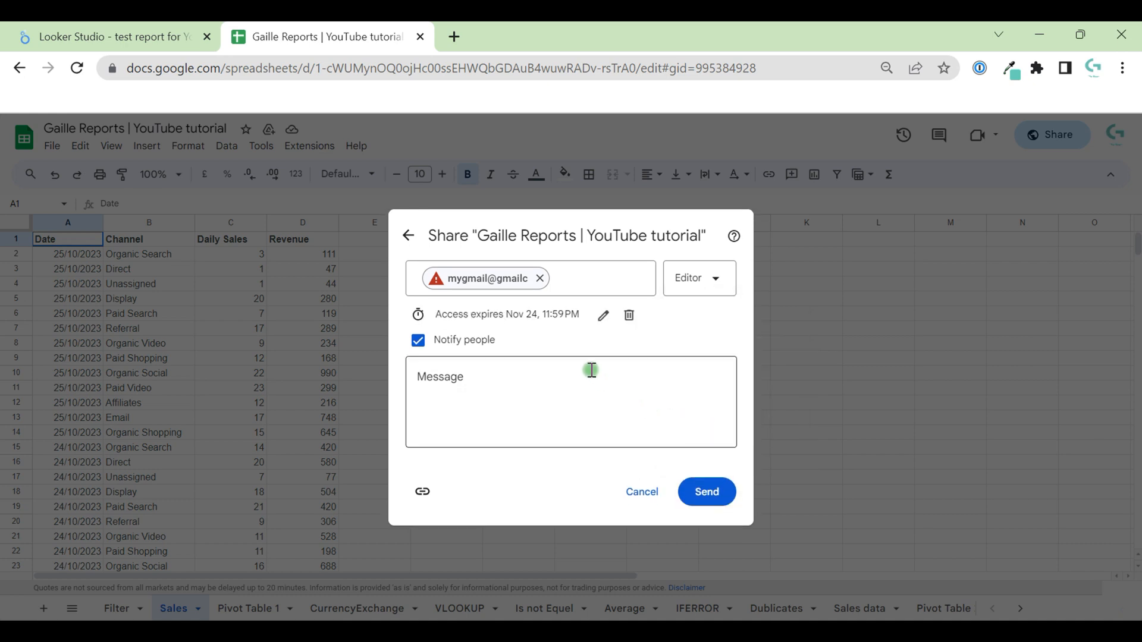
pyautogui.moveTo(629, 315)
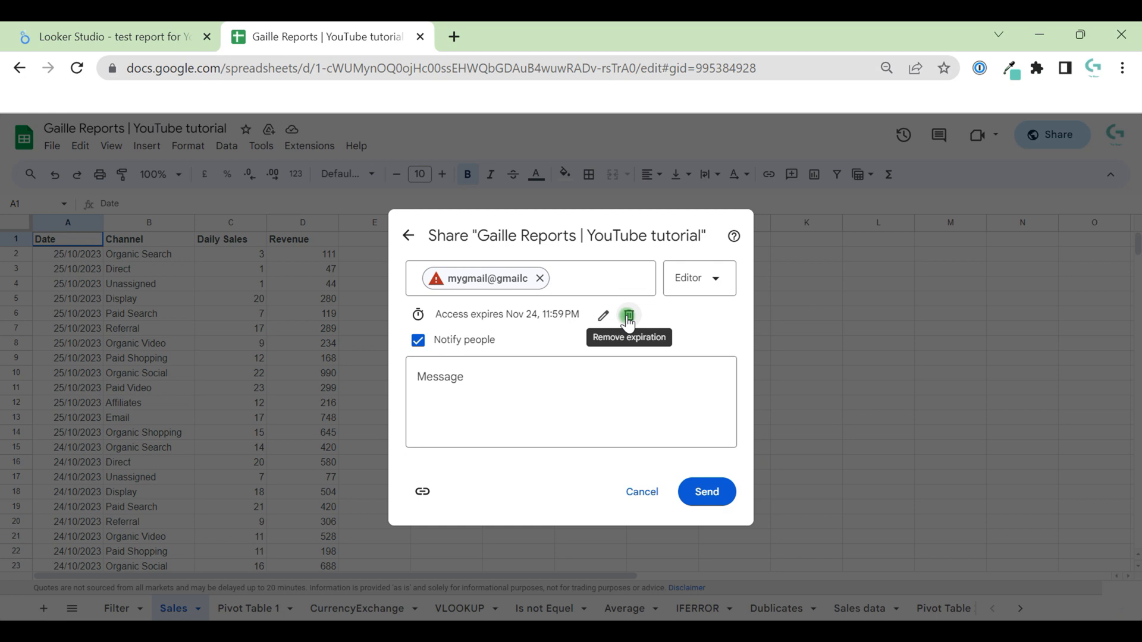
pyautogui.click(629, 316)
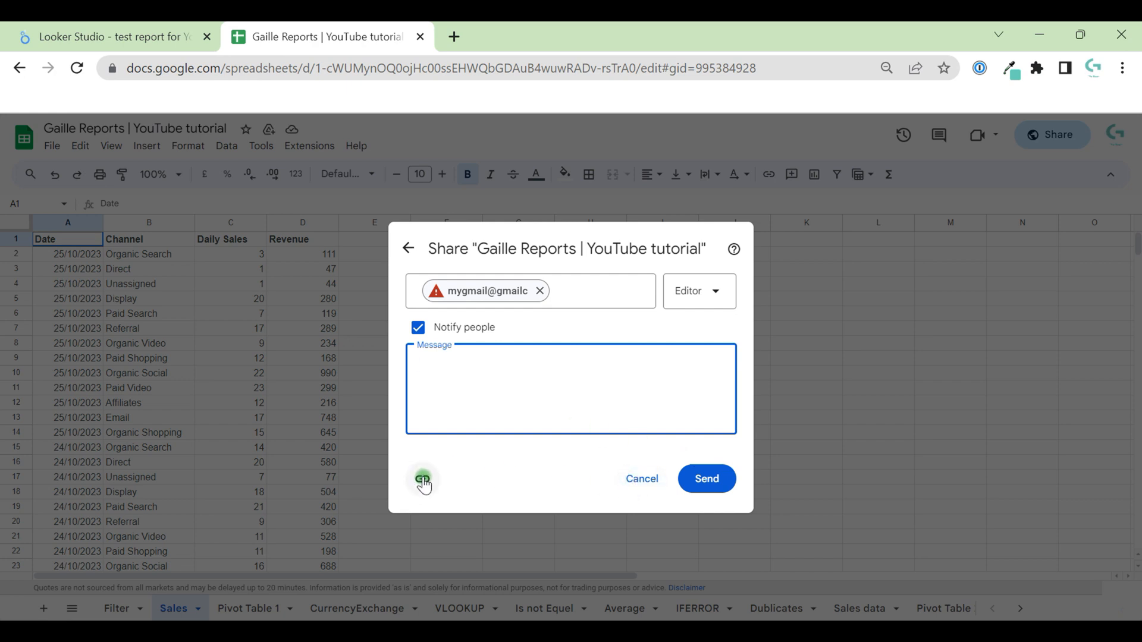
pyautogui.click(422, 479)
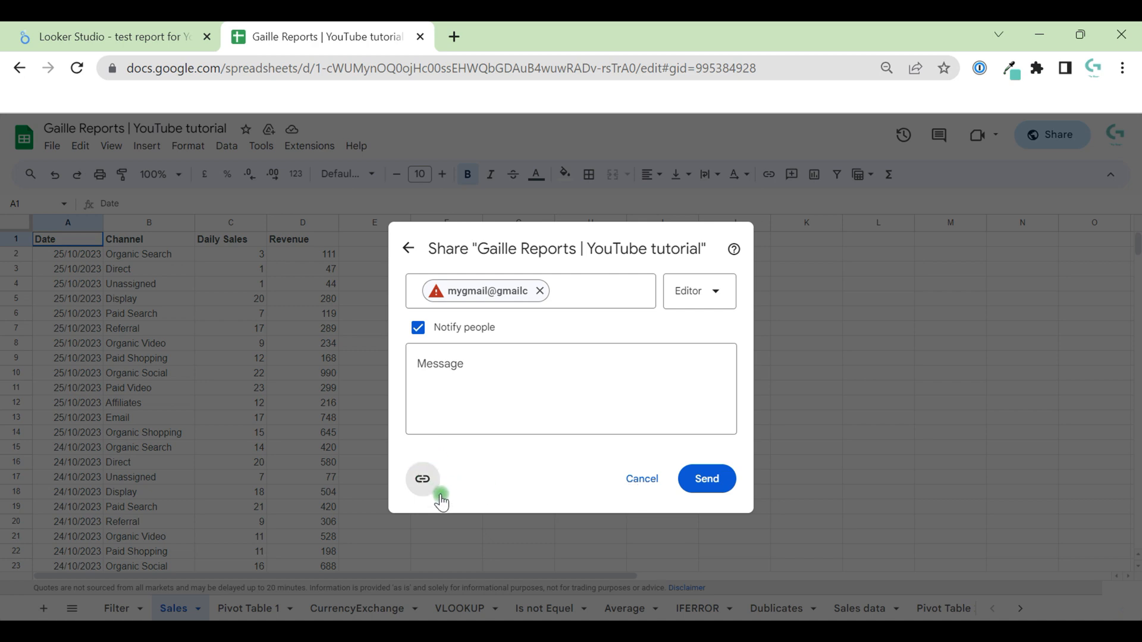
pyautogui.moveTo(422, 478)
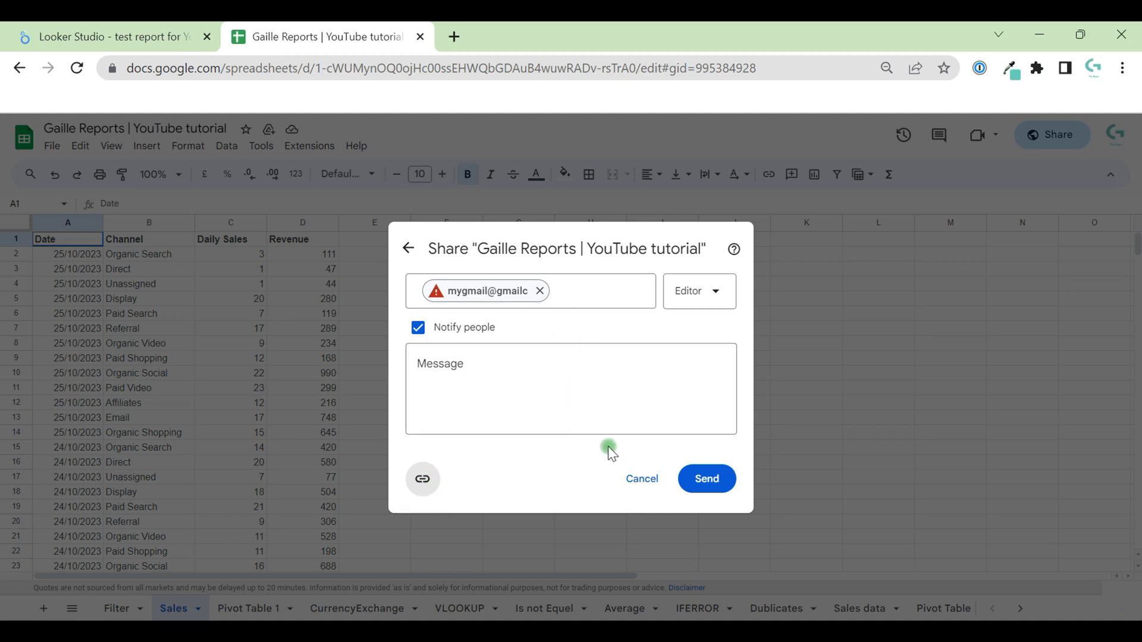
pyautogui.moveTo(625, 469)
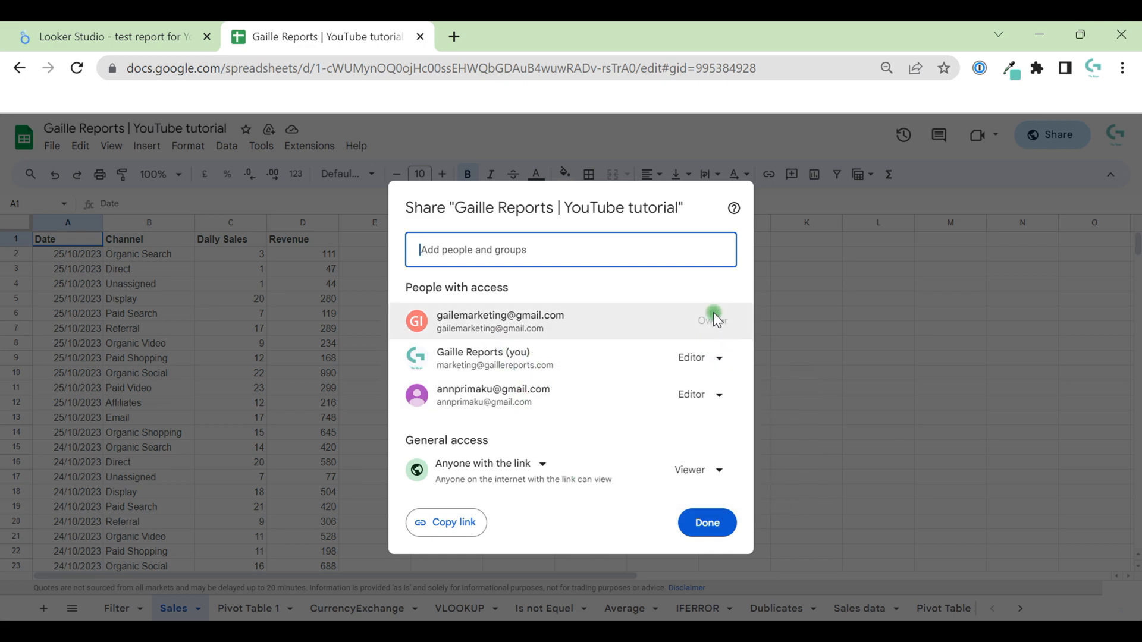
pyautogui.moveTo(741, 320)
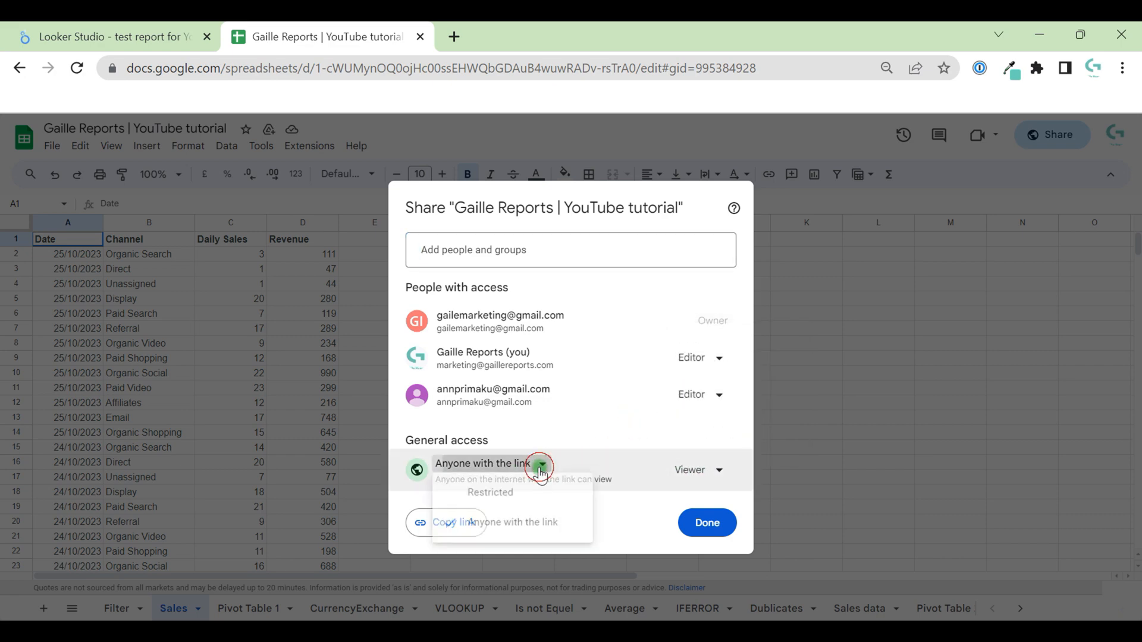
# Step: Try Restricted general access, restore Anyone with the link as viewer, and finish sharing
pyautogui.click(541, 467)
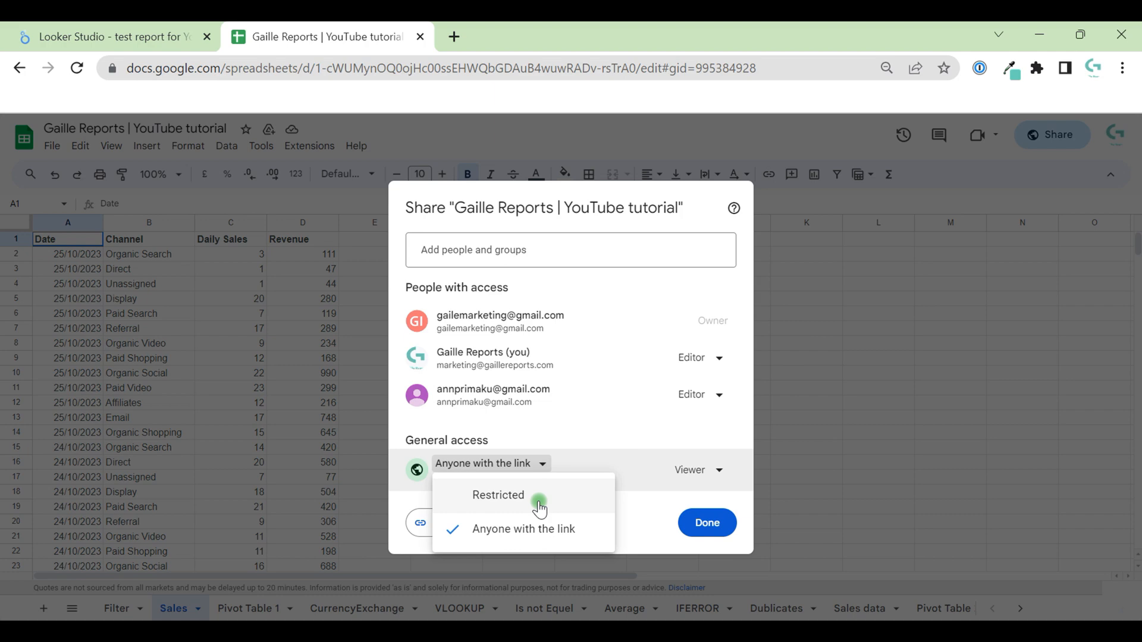
pyautogui.click(497, 495)
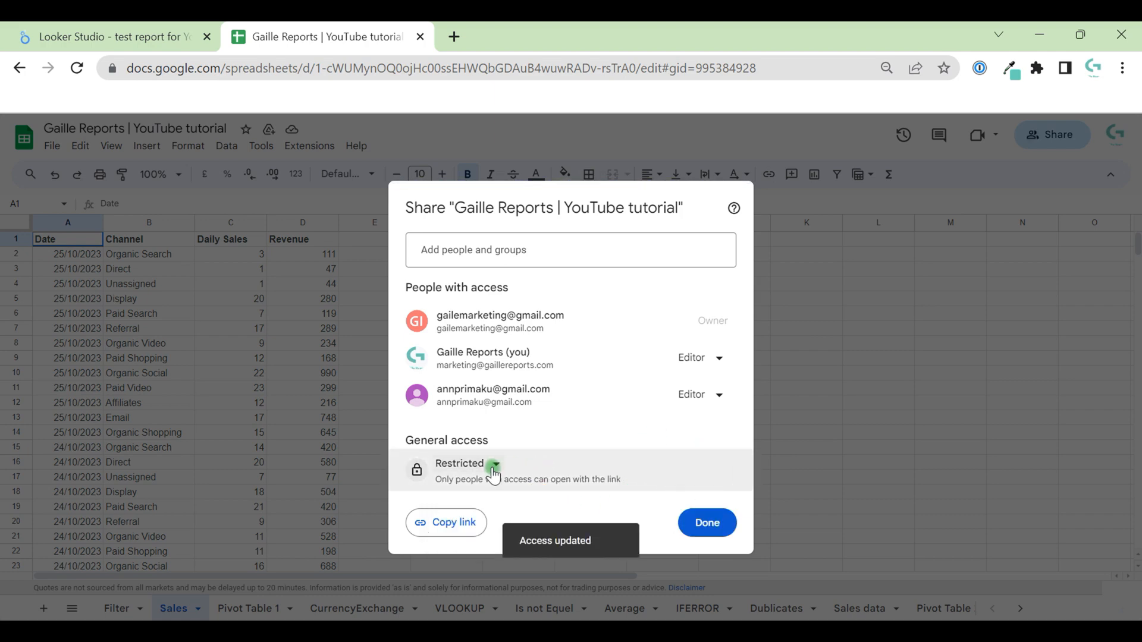
pyautogui.click(493, 470)
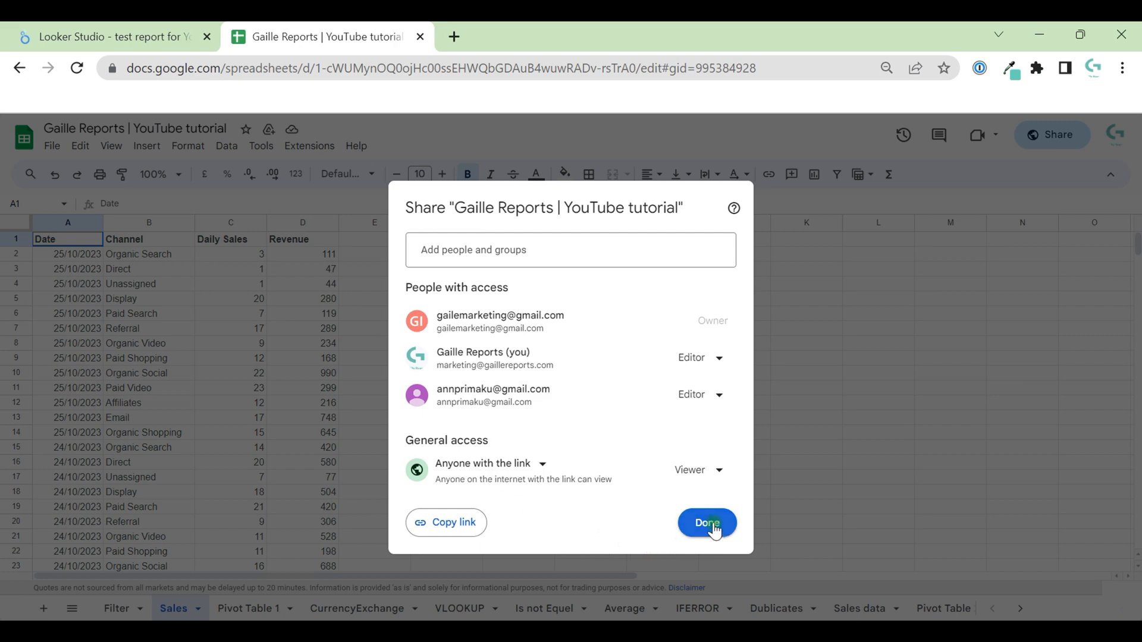
pyautogui.click(705, 523)
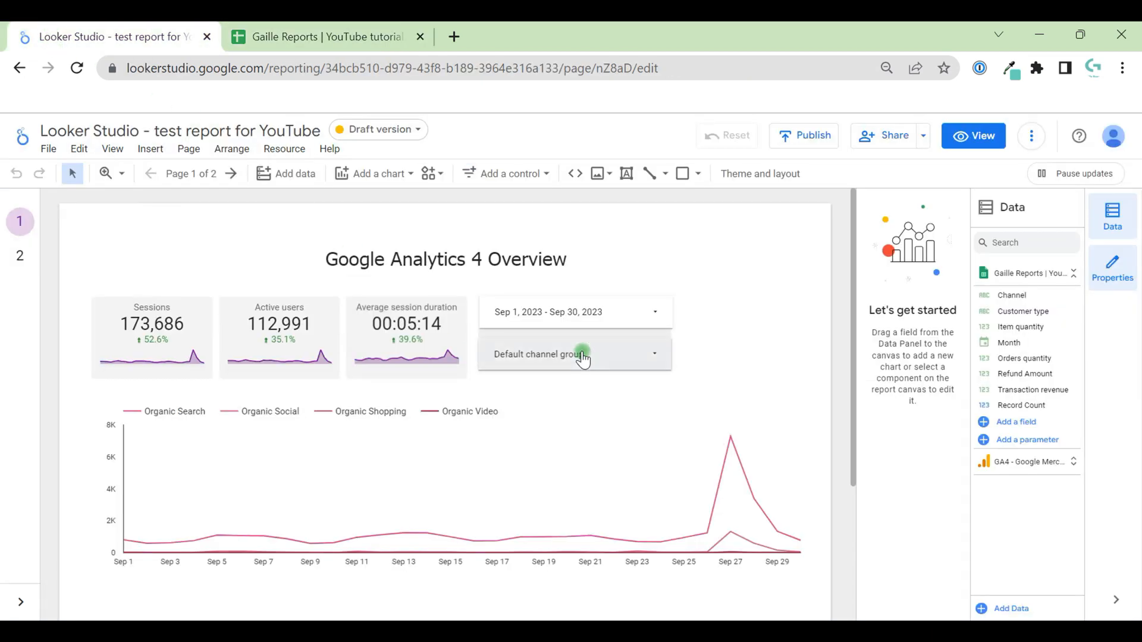
pyautogui.moveTo(561, 371)
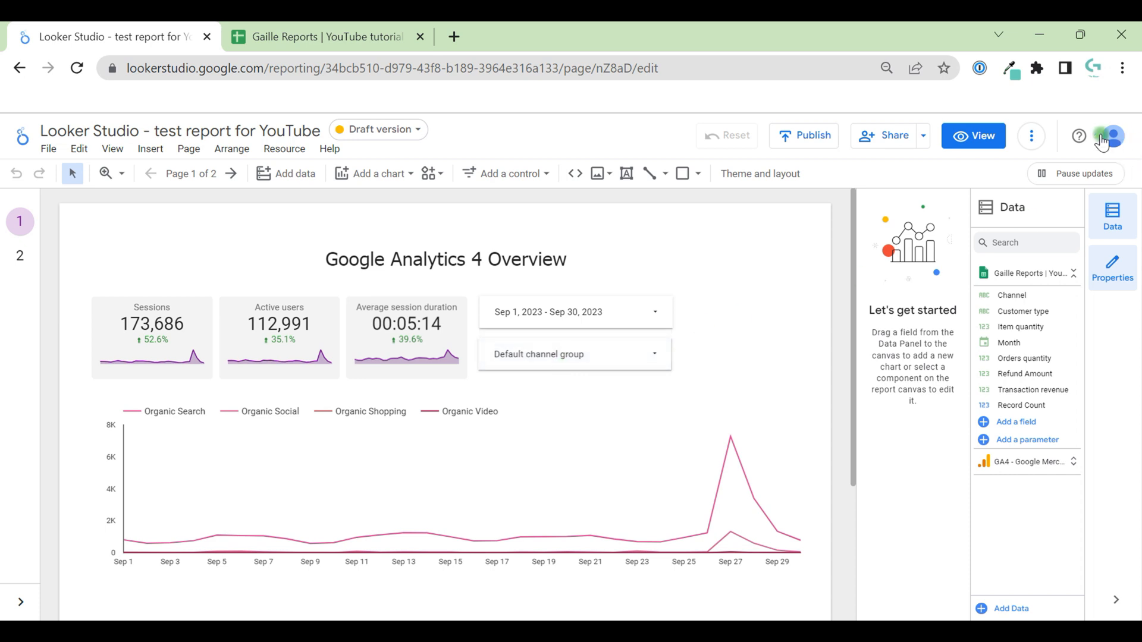
# Step: Put the report in View mode and bring up its Share dialog
pyautogui.click(973, 135)
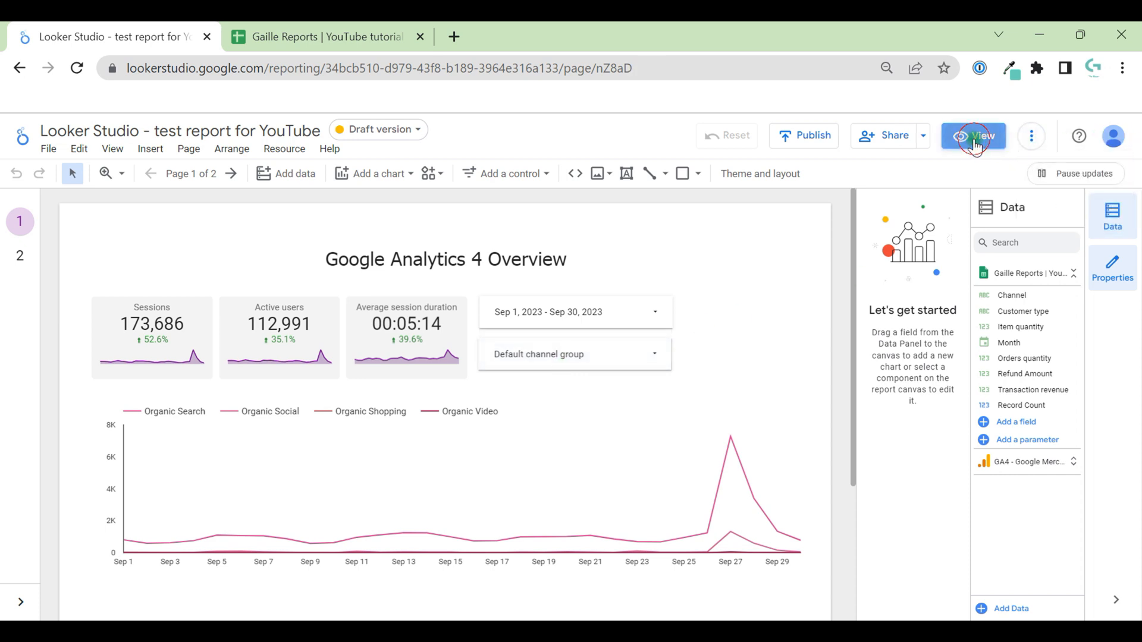
pyautogui.click(973, 136)
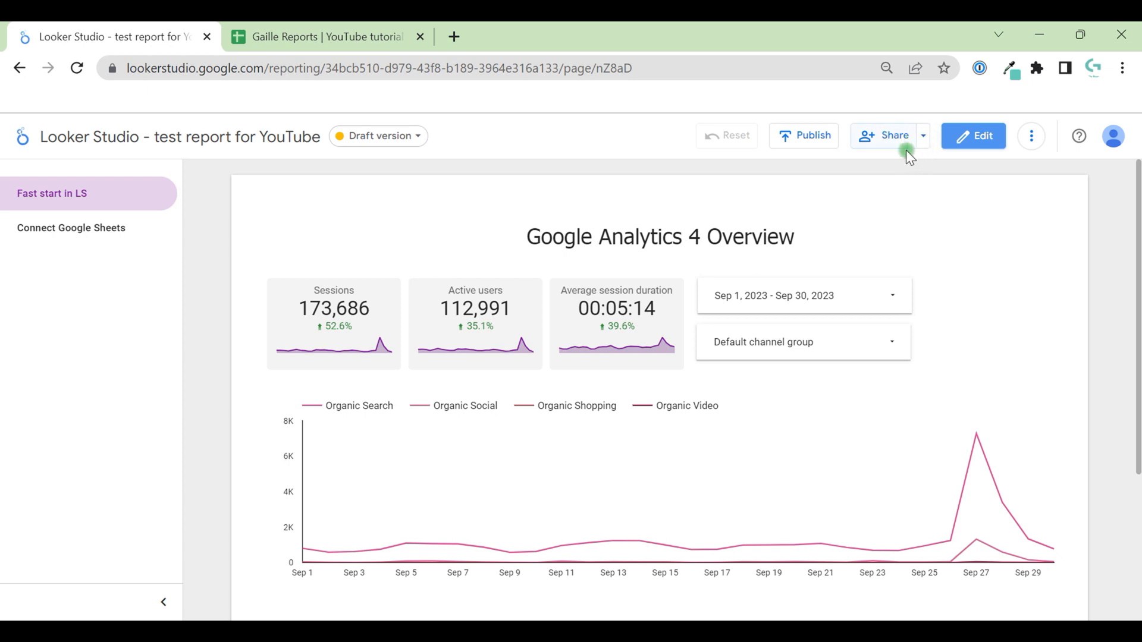
pyautogui.click(887, 135)
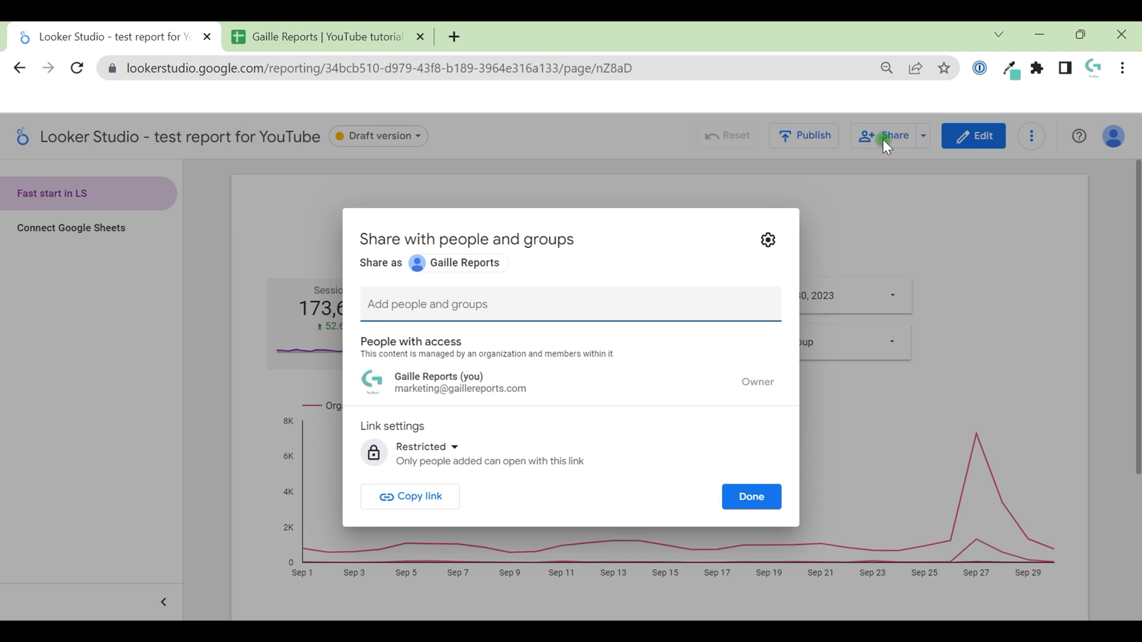
pyautogui.moveTo(575, 280)
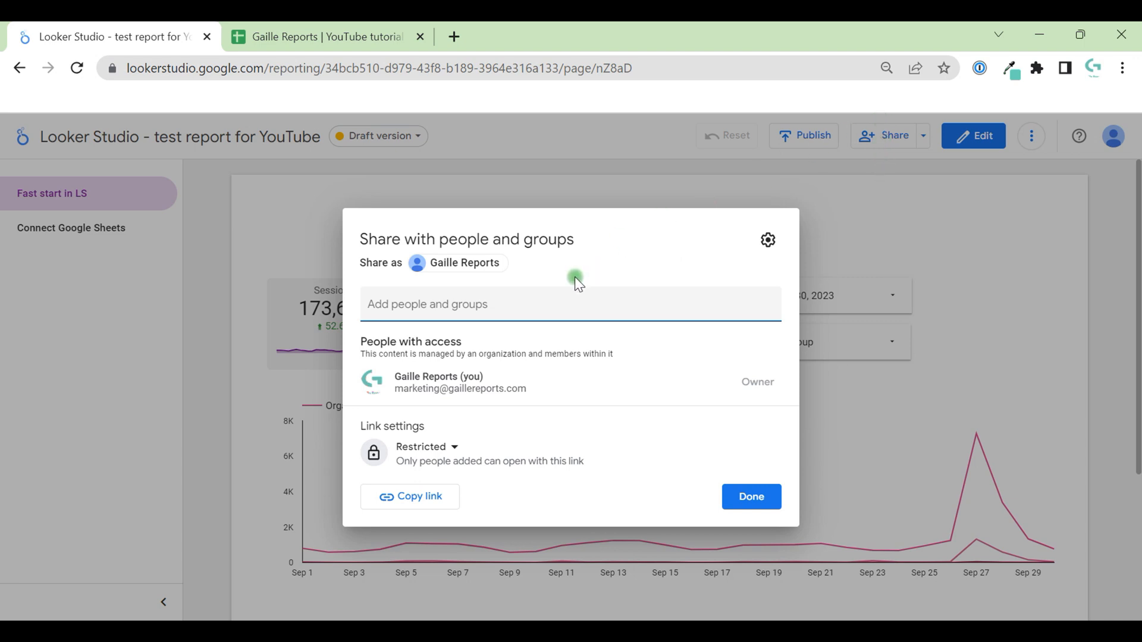
pyautogui.moveTo(708, 262)
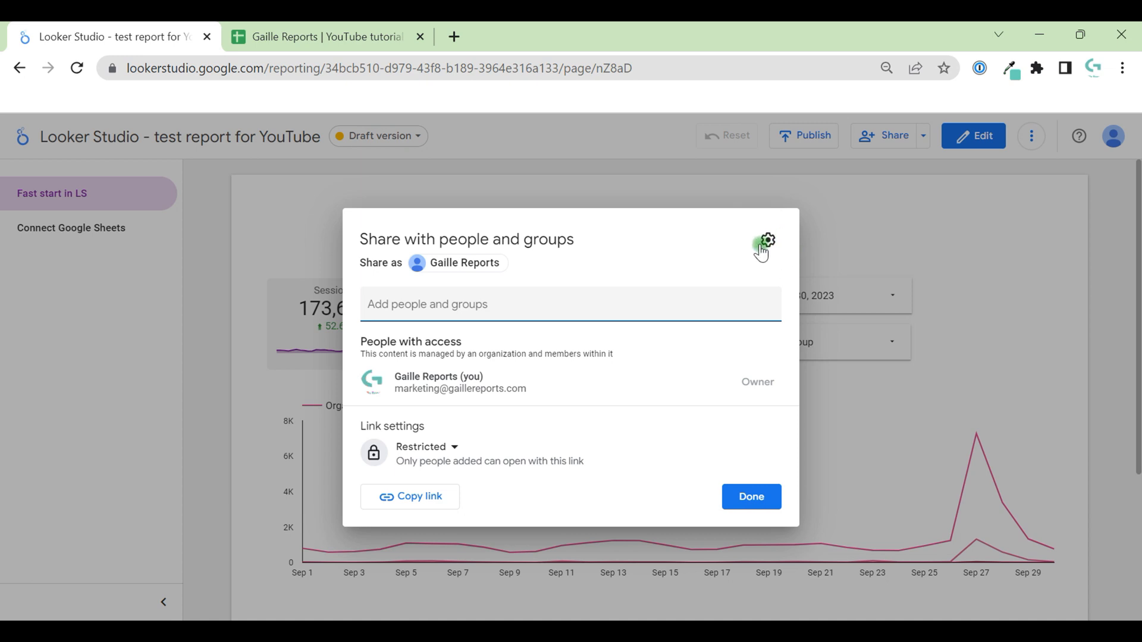
# Step: Open Report access settings from the gear icon in the Share dialog
pyautogui.click(765, 241)
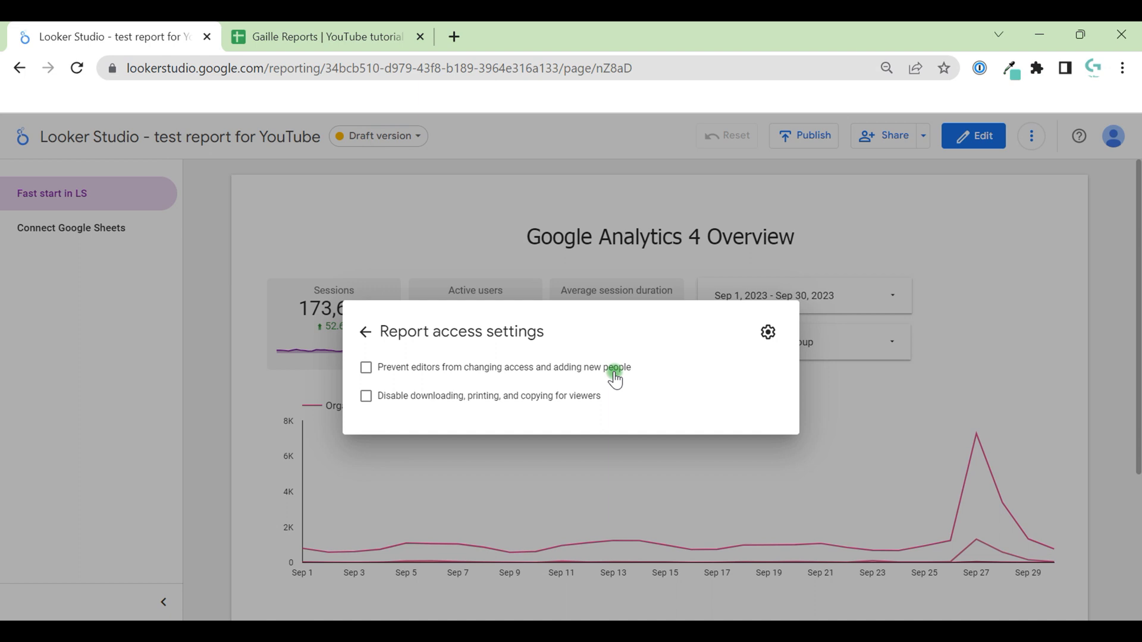
# Step: Toggle the editor resharing restriction off again, disable viewer downloading, printing and copying, and go back
pyautogui.click(366, 367)
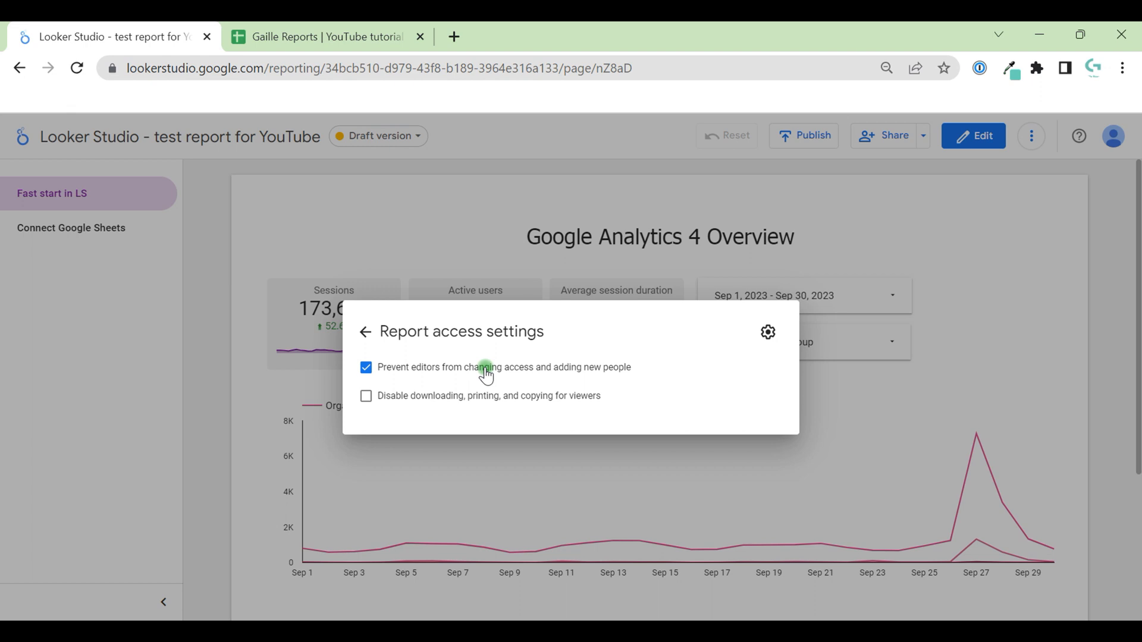
pyautogui.click(366, 367)
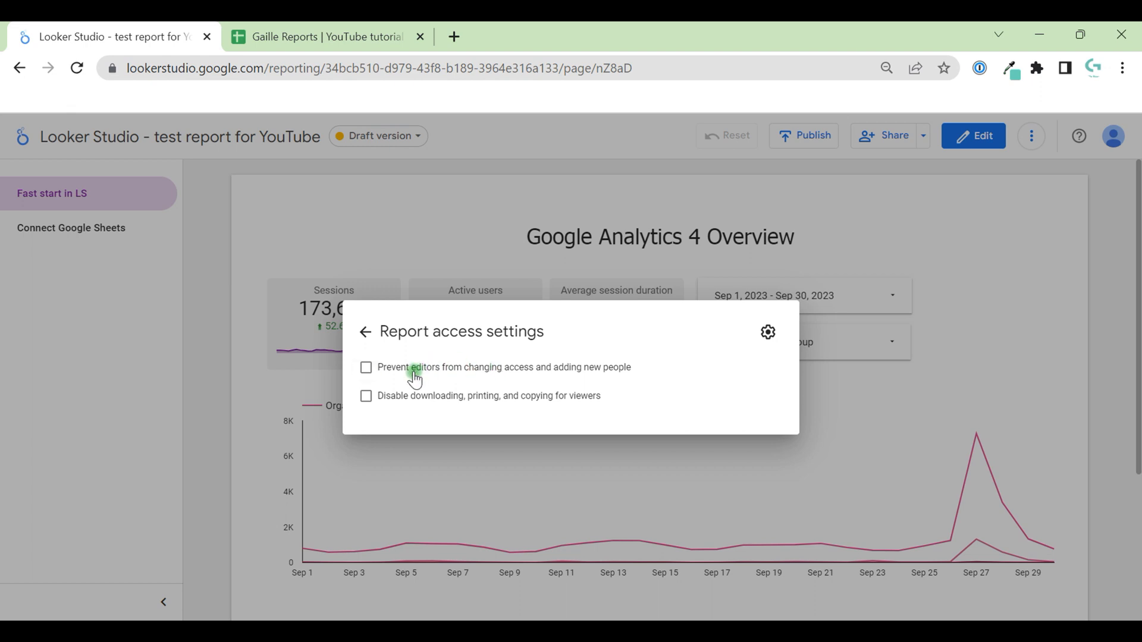
pyautogui.moveTo(432, 353)
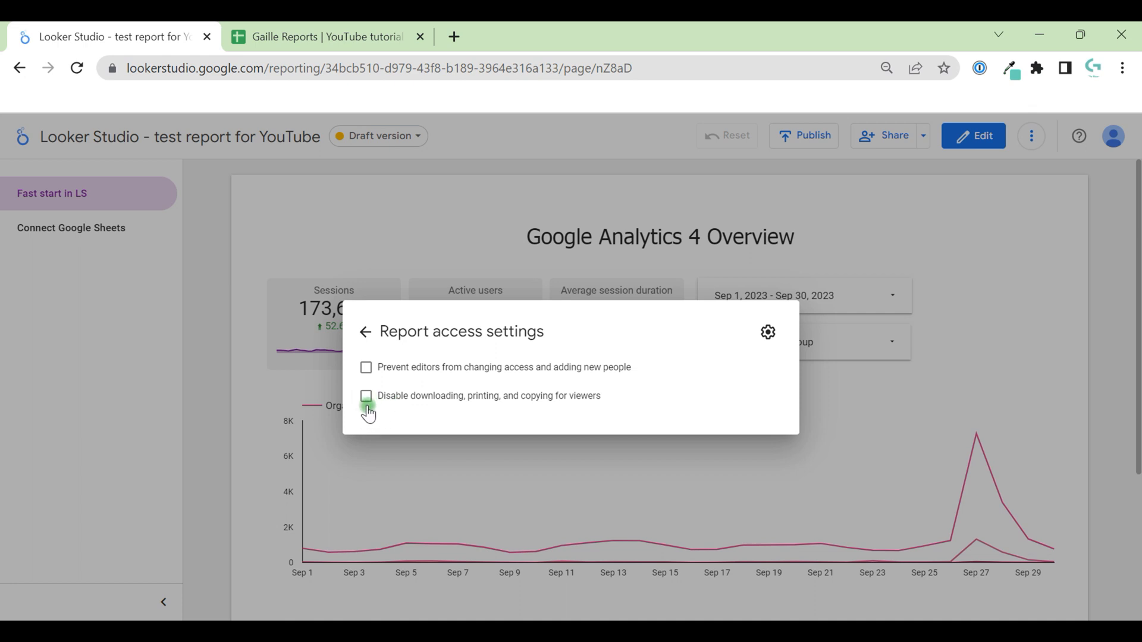
pyautogui.click(366, 396)
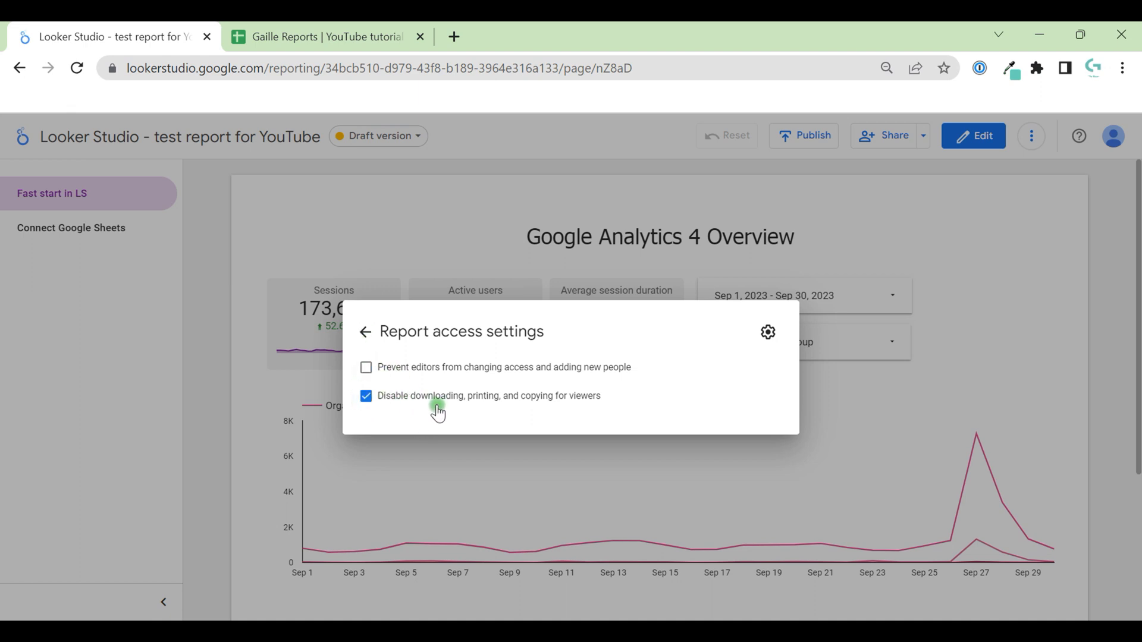
pyautogui.click(364, 331)
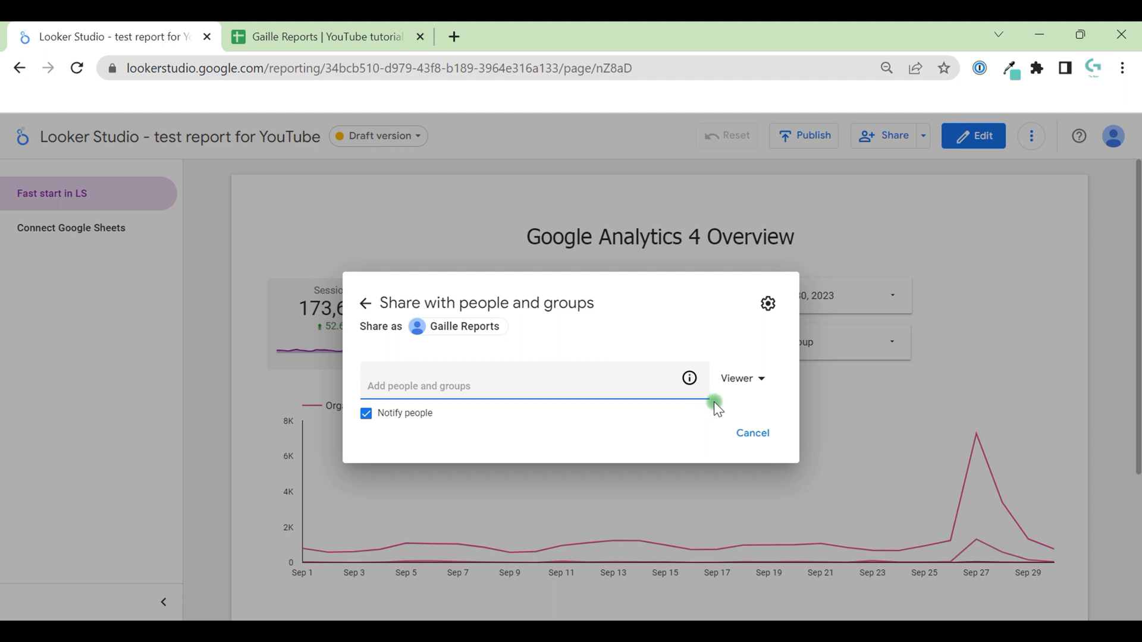
# Step: Cancel the add-people form to return to the Share with people and groups overview
pyautogui.click(741, 378)
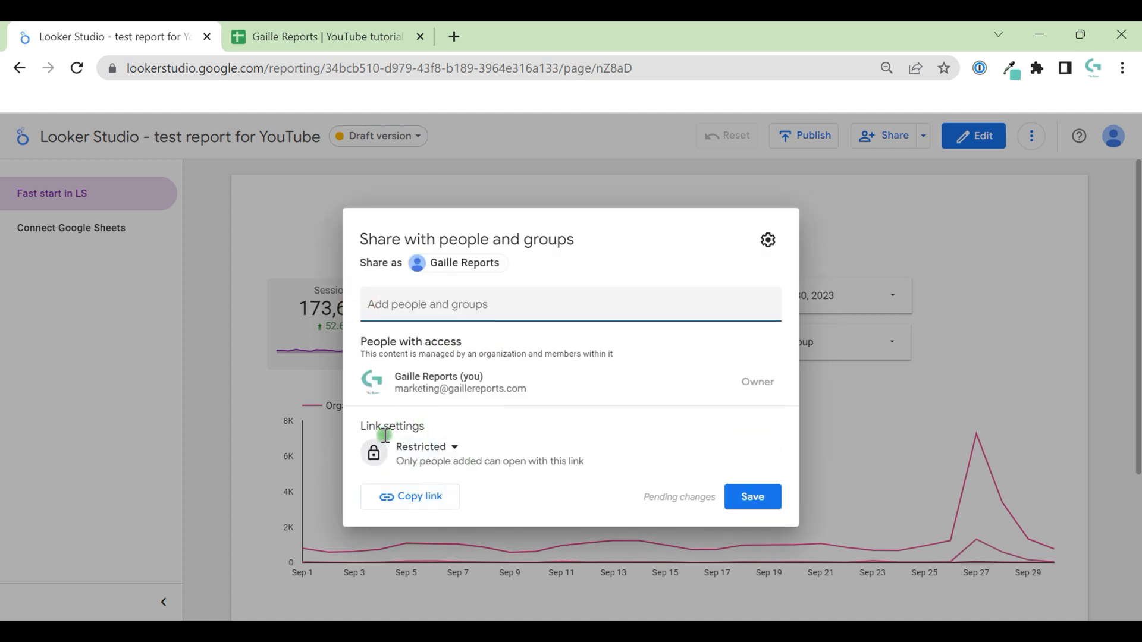
# Step: Set the report link to viewer access for gaillereports.com and save
pyautogui.click(426, 447)
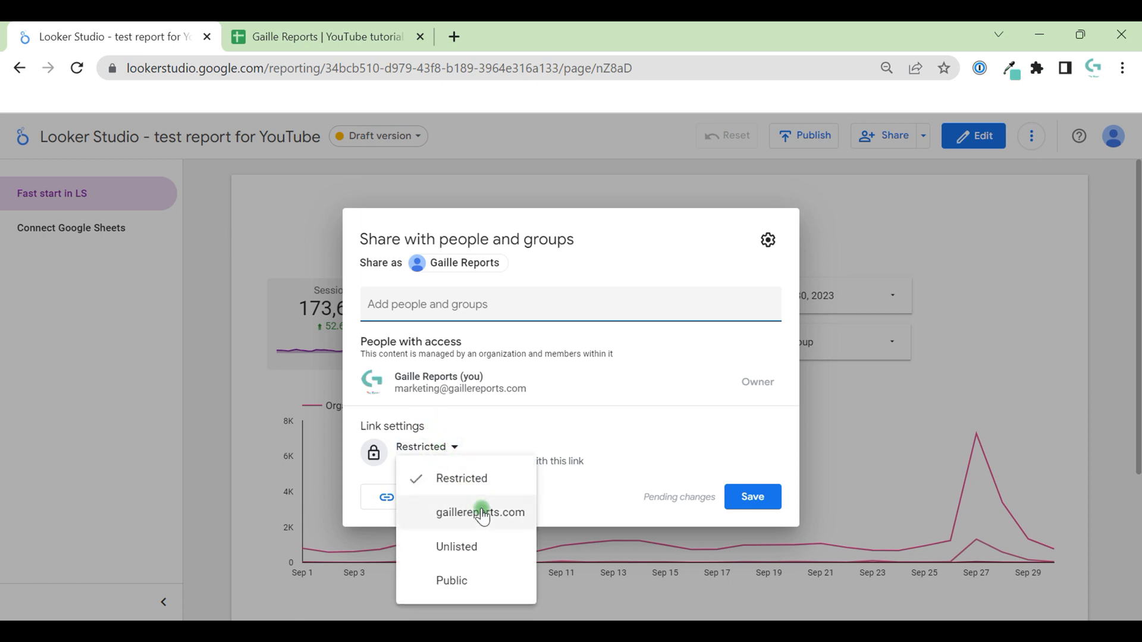
pyautogui.moveTo(497, 537)
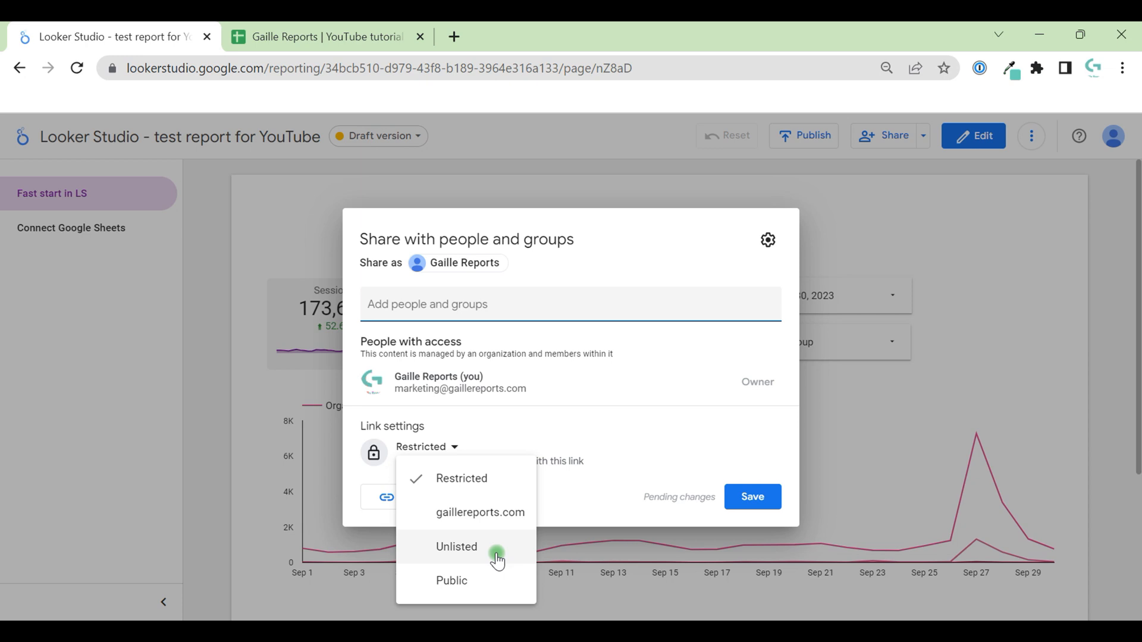
pyautogui.moveTo(474, 590)
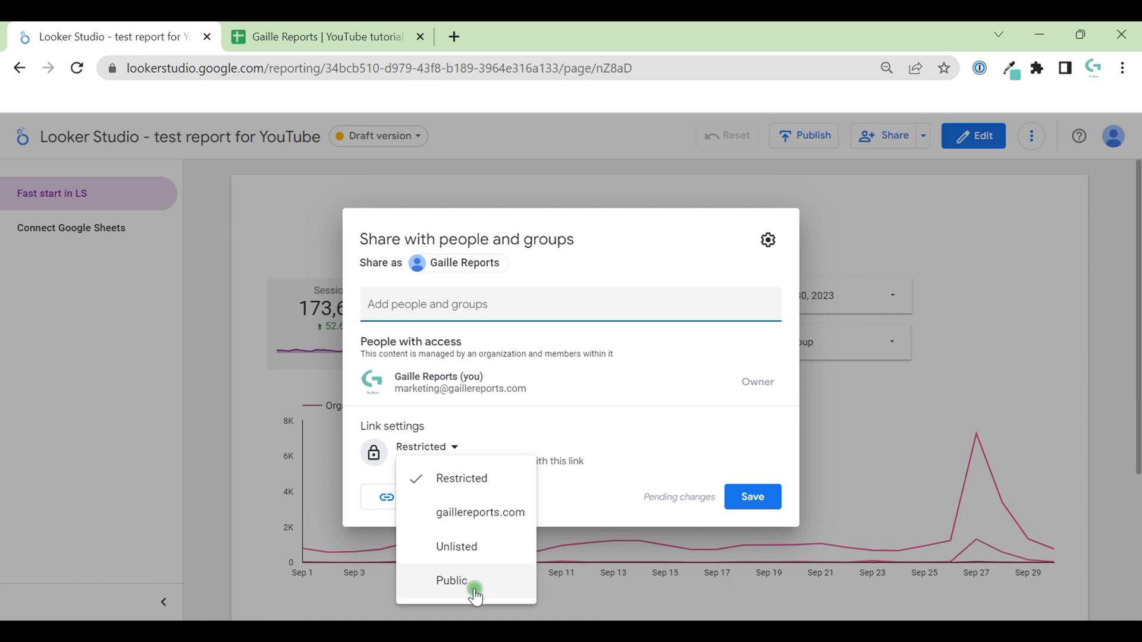
pyautogui.moveTo(472, 585)
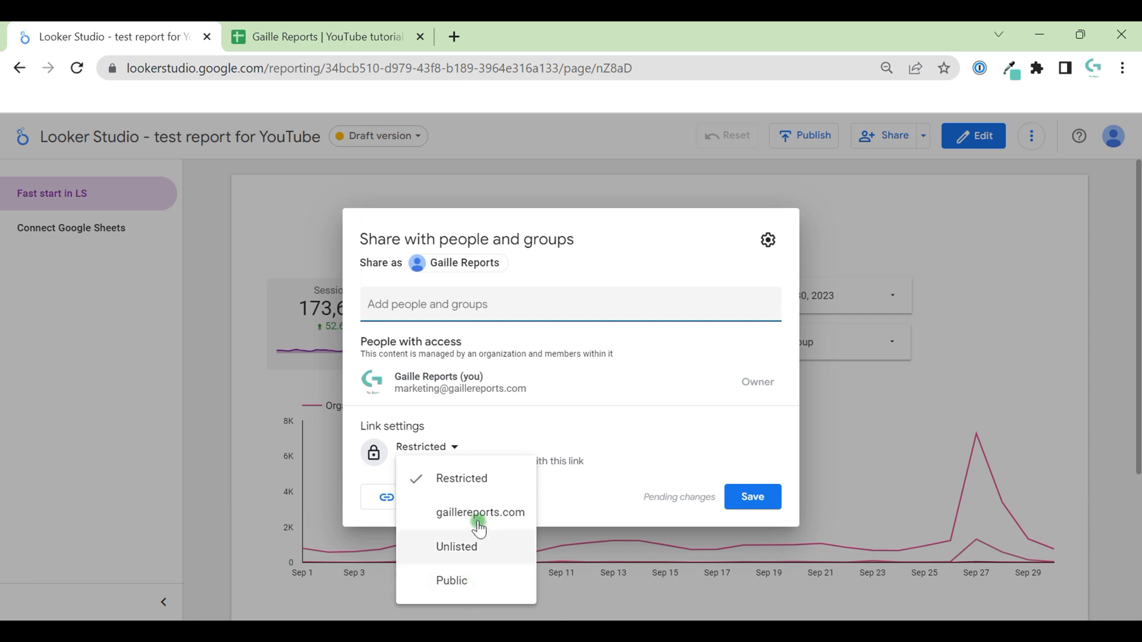
pyautogui.click(480, 512)
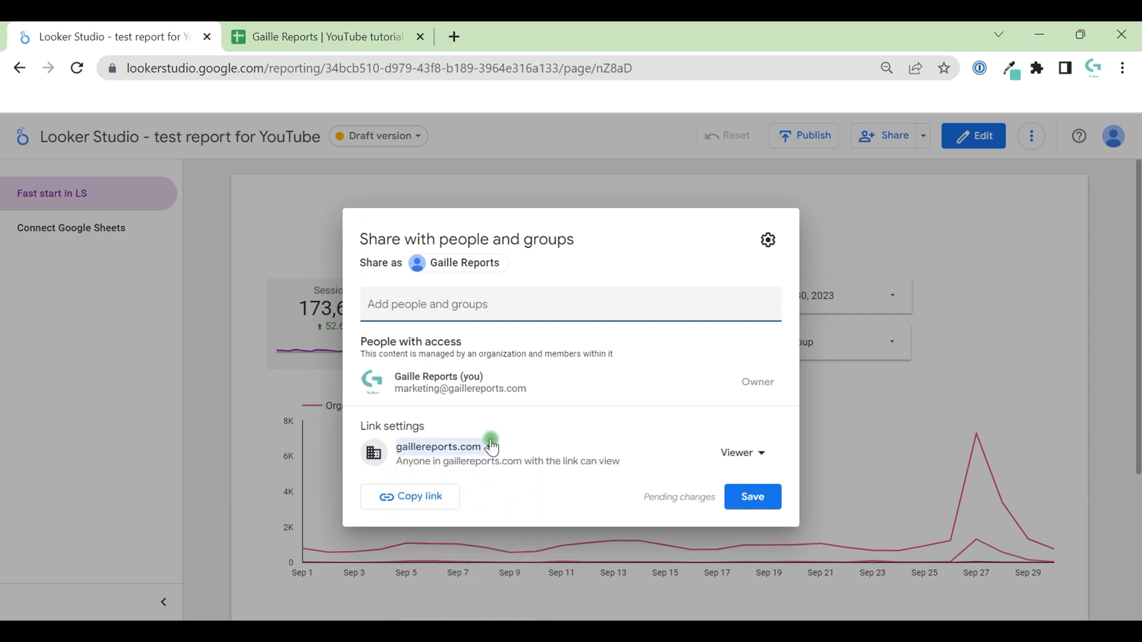
pyautogui.click(742, 452)
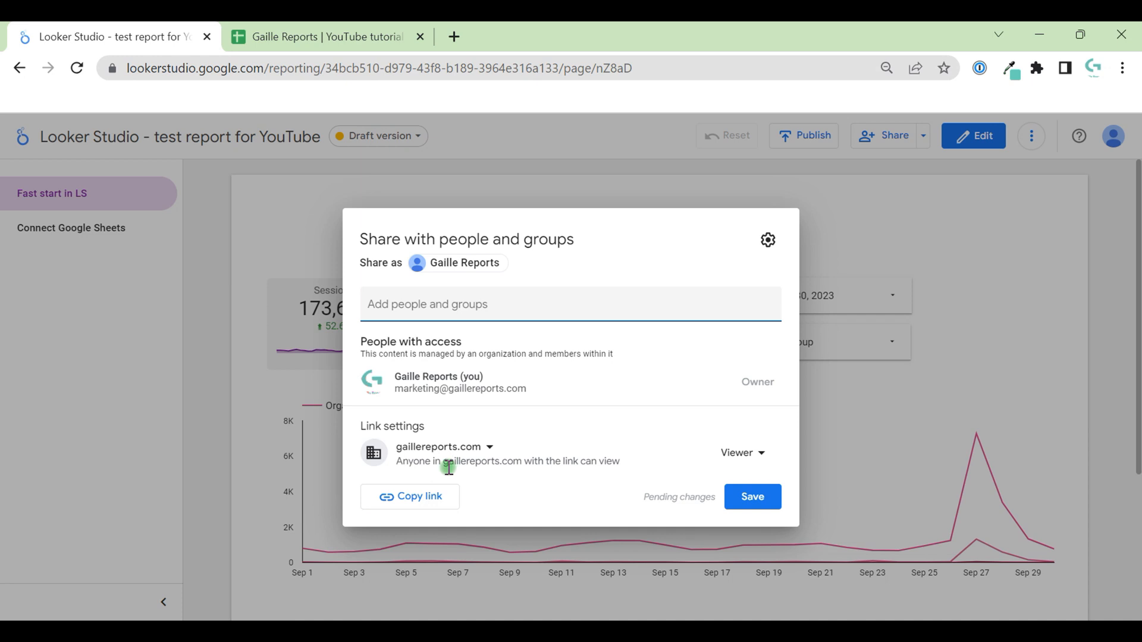
pyautogui.click(751, 497)
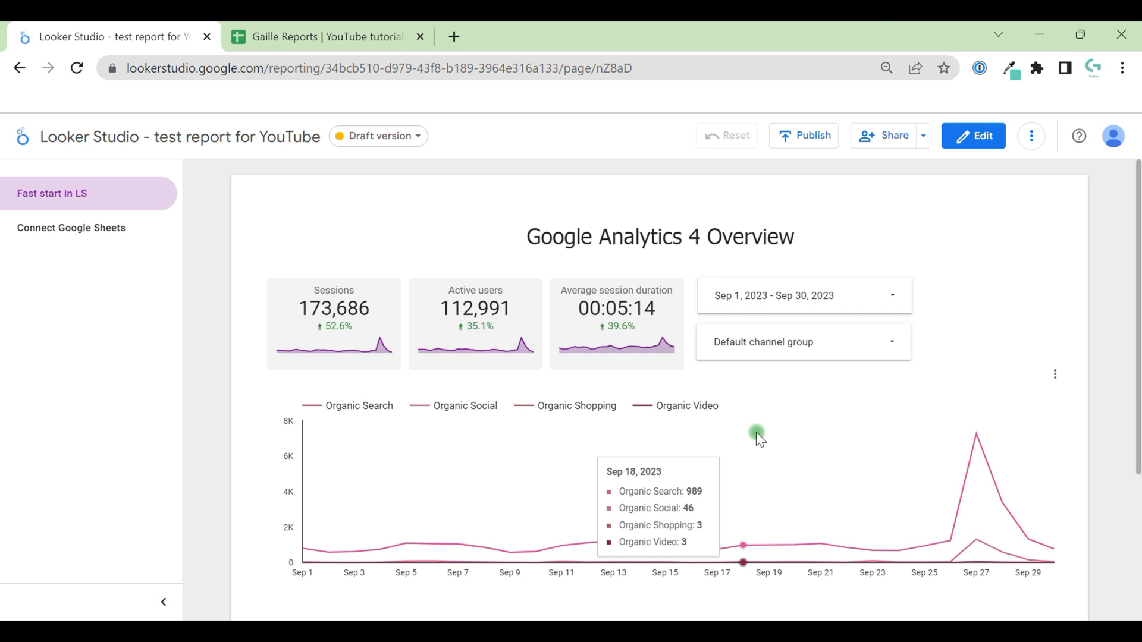
pyautogui.moveTo(686, 443)
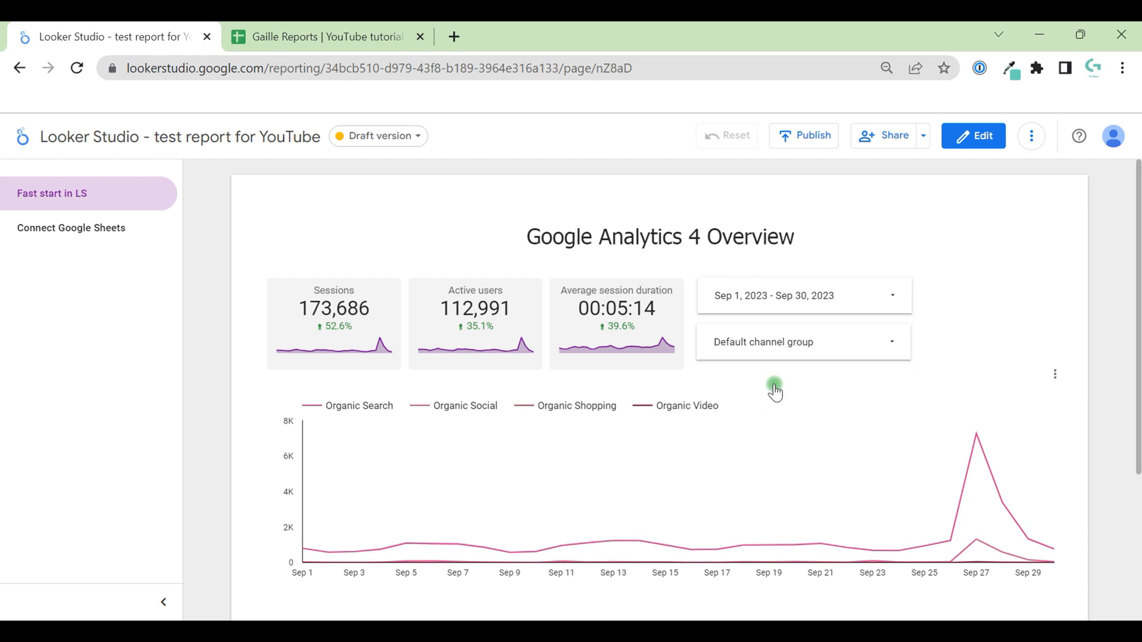
pyautogui.moveTo(366, 264)
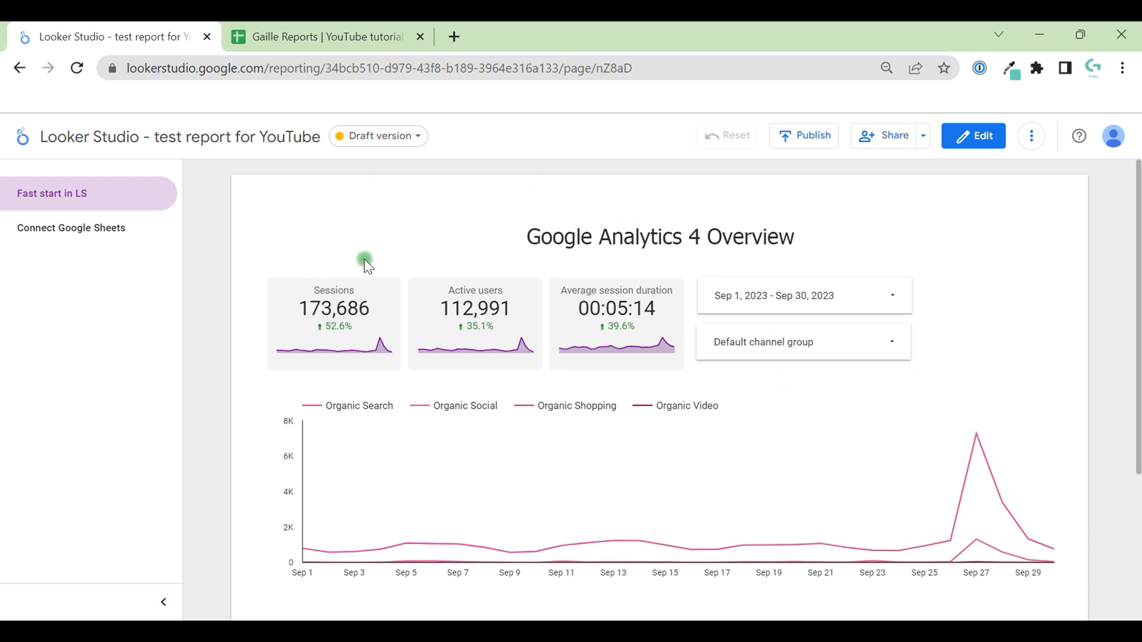